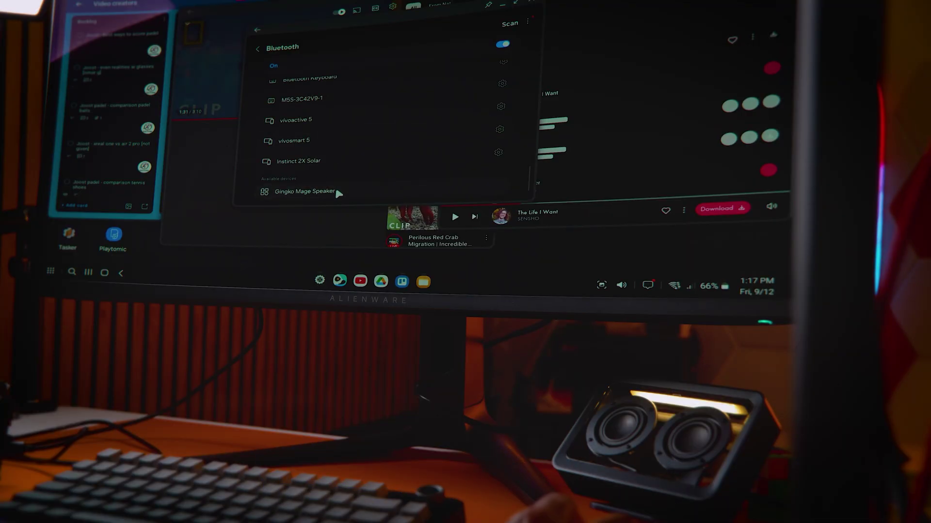
Select Gingko Mage Speaker under Available devices to request pairing
left_click(304, 191)
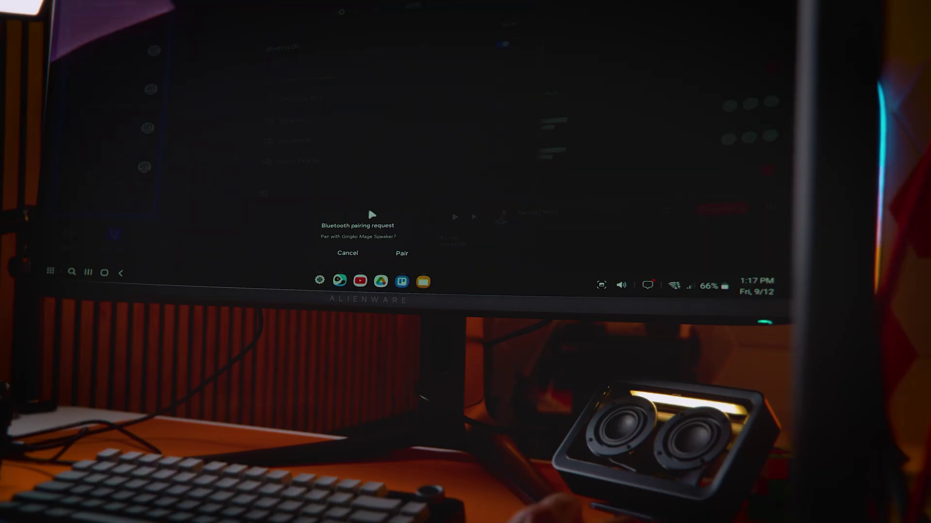